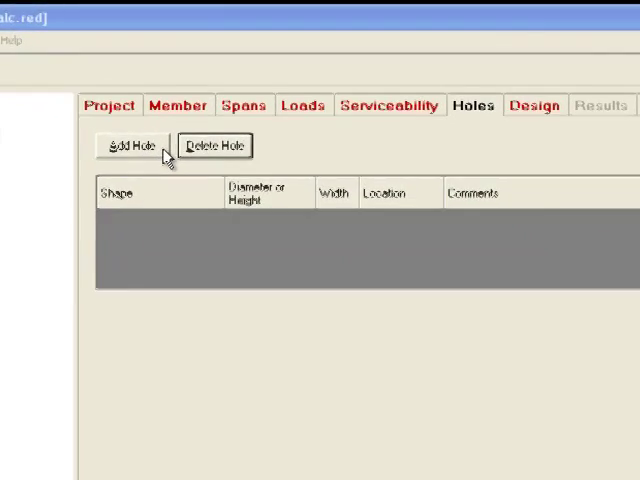
Add a new hole row and choose its shape from the Shape dropdown
click(128, 146)
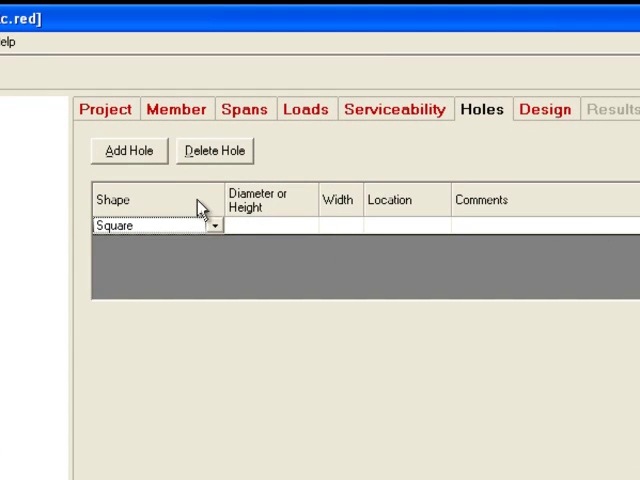
click(217, 226)
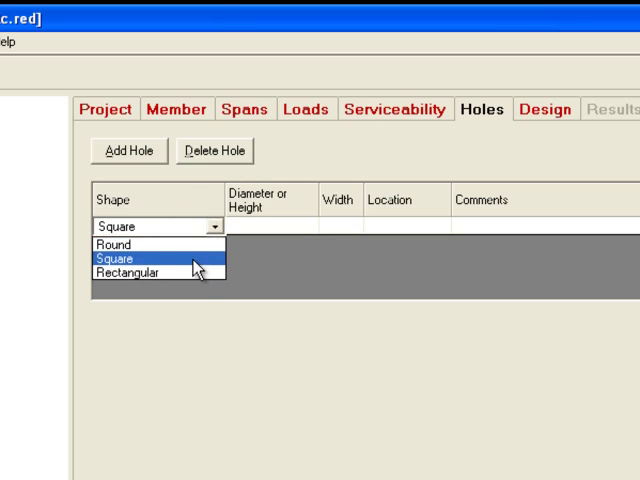
mouse_move(128, 272)
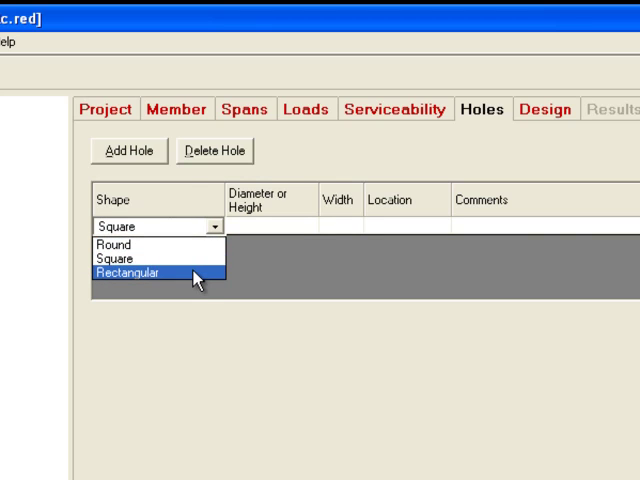
click(114, 245)
text(5)
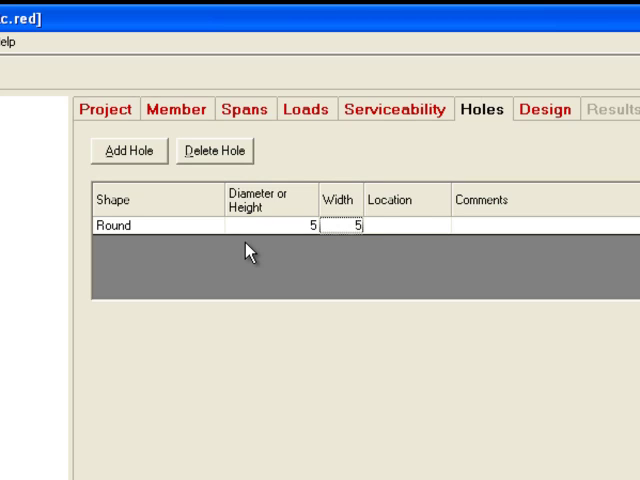
Set the hole location to 10'-0" and add the comment 'pipe hole'
text(1)
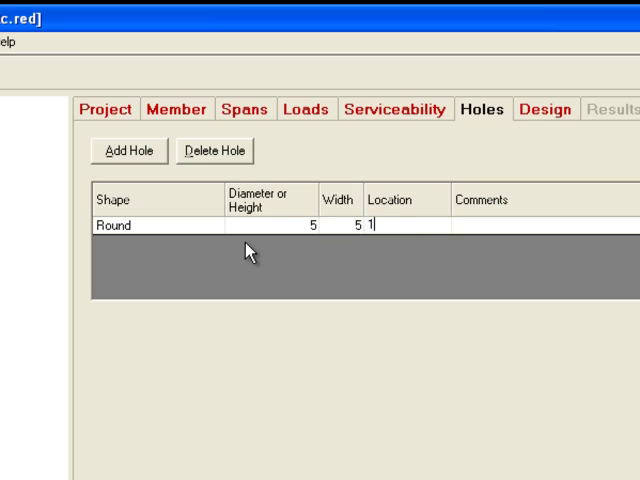
text(0'- 0.0")
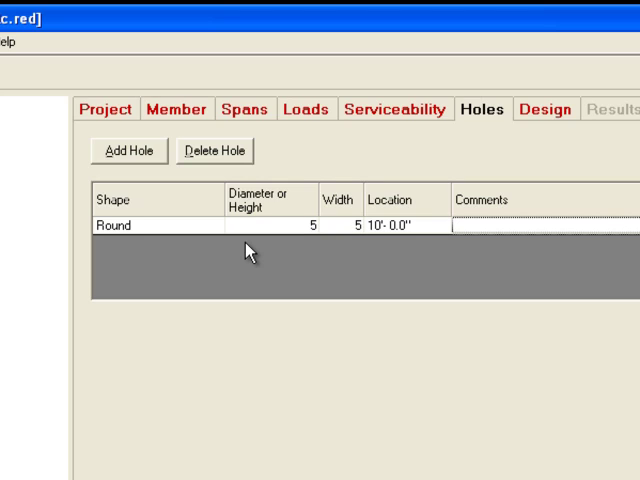
text(pipe hole)
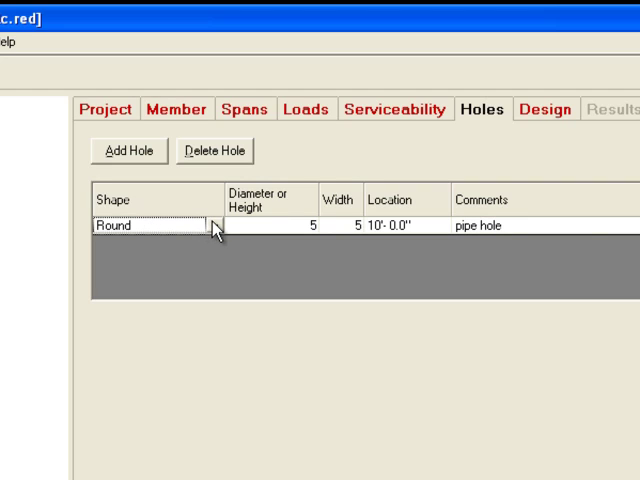
Reshape the hole from square to rectangular 3 by 6, then delete it
click(212, 226)
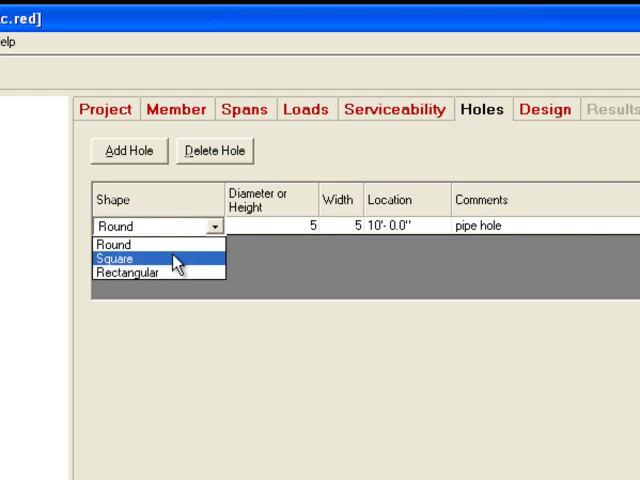
click(118, 259)
text(6)
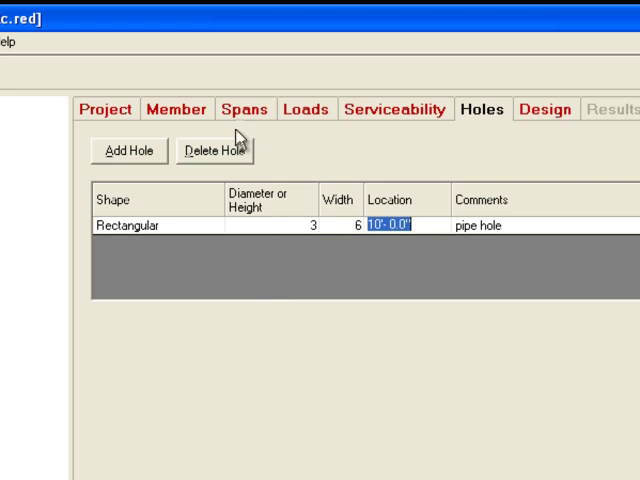
click(215, 149)
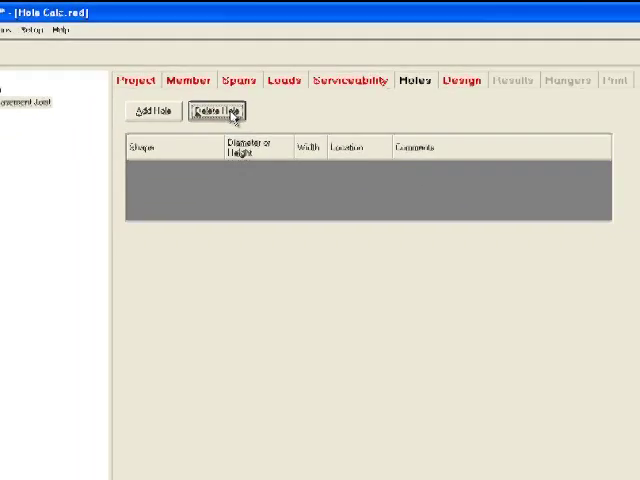